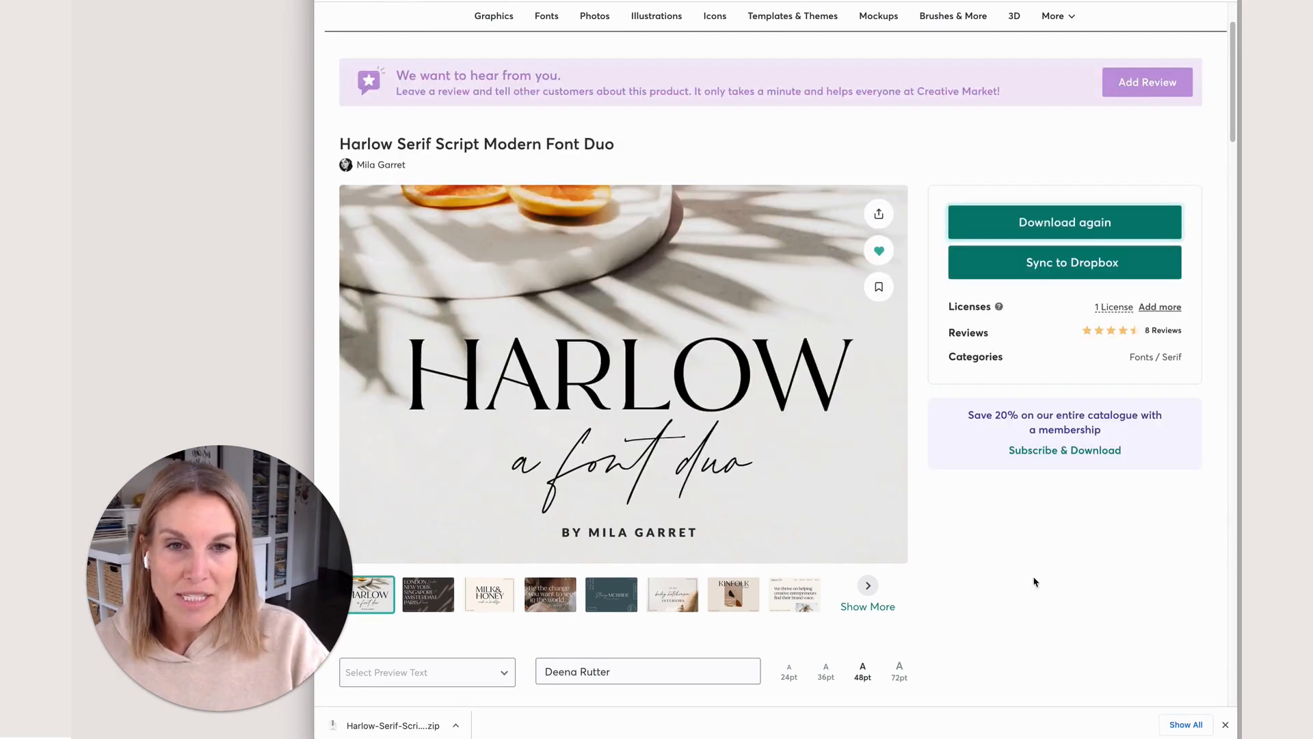
mouse_move(1026, 225)
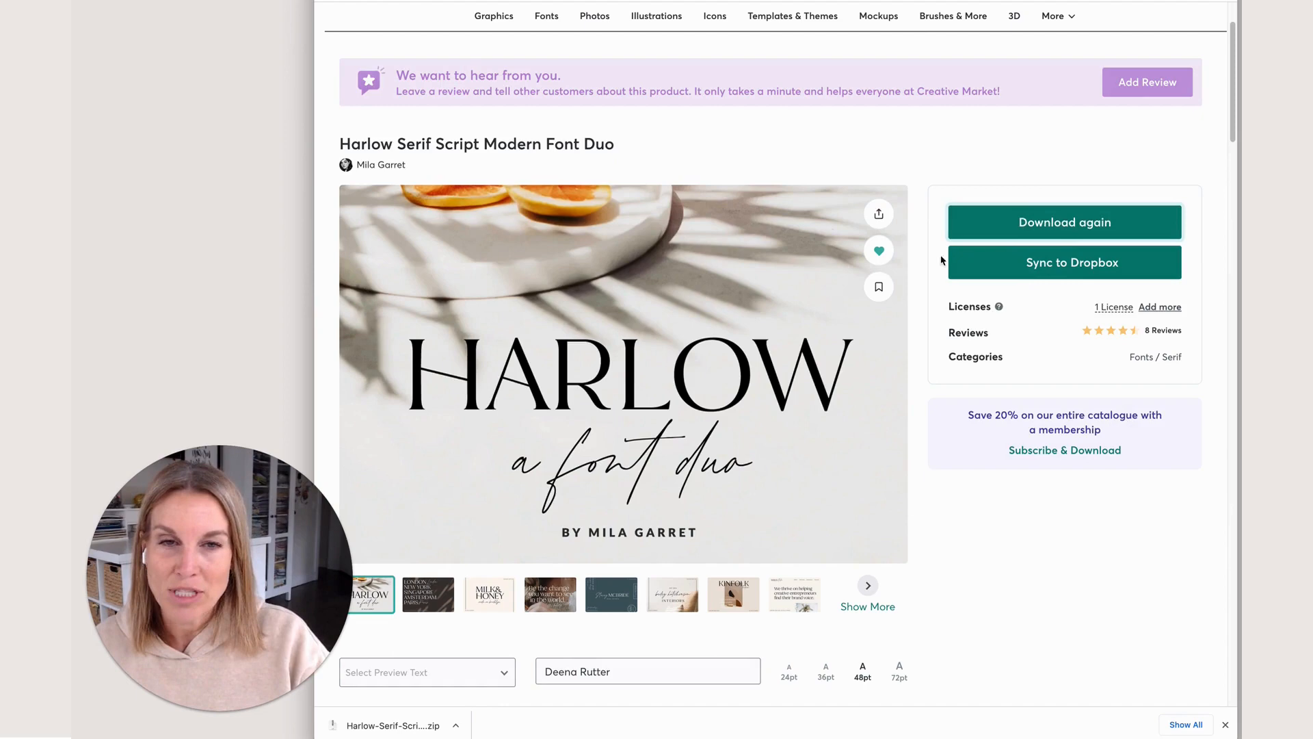
mouse_move(1058, 225)
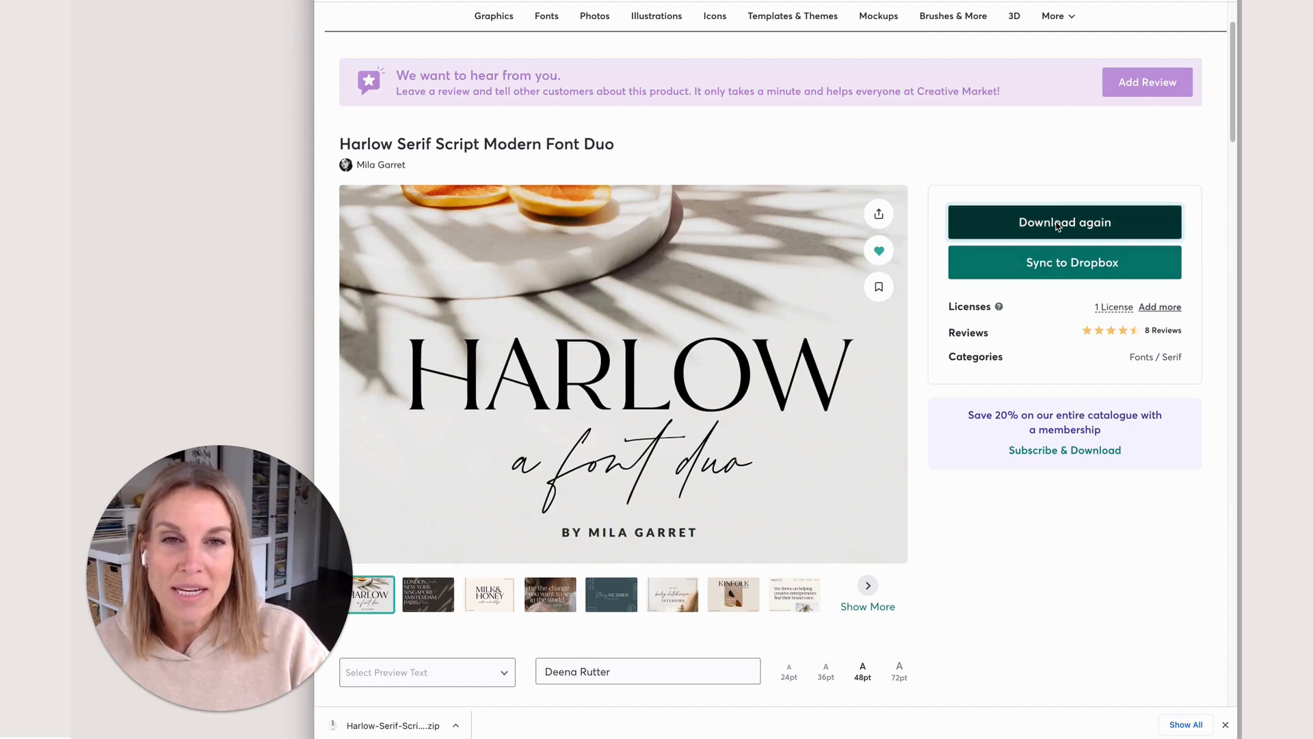
Download the Harlow Serif Script Modern Font Duo zip from Creative Market again.
click(1064, 222)
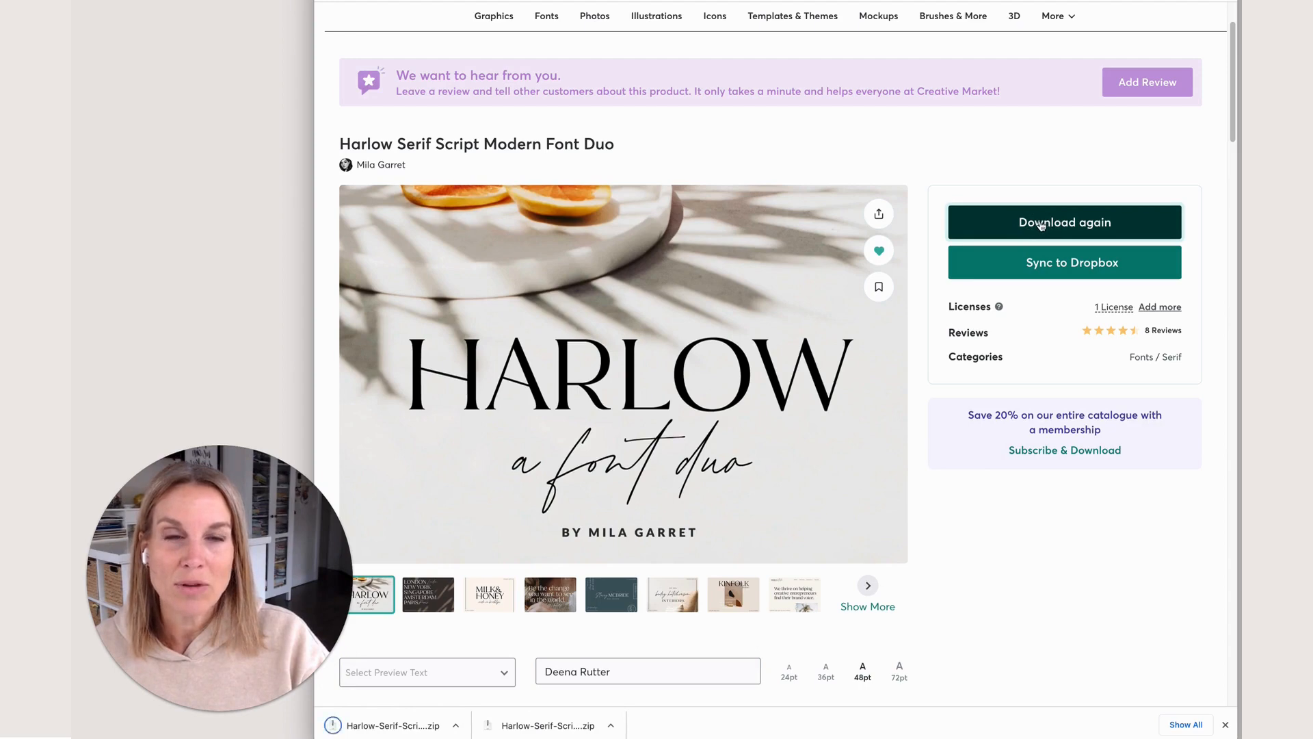
click(1065, 222)
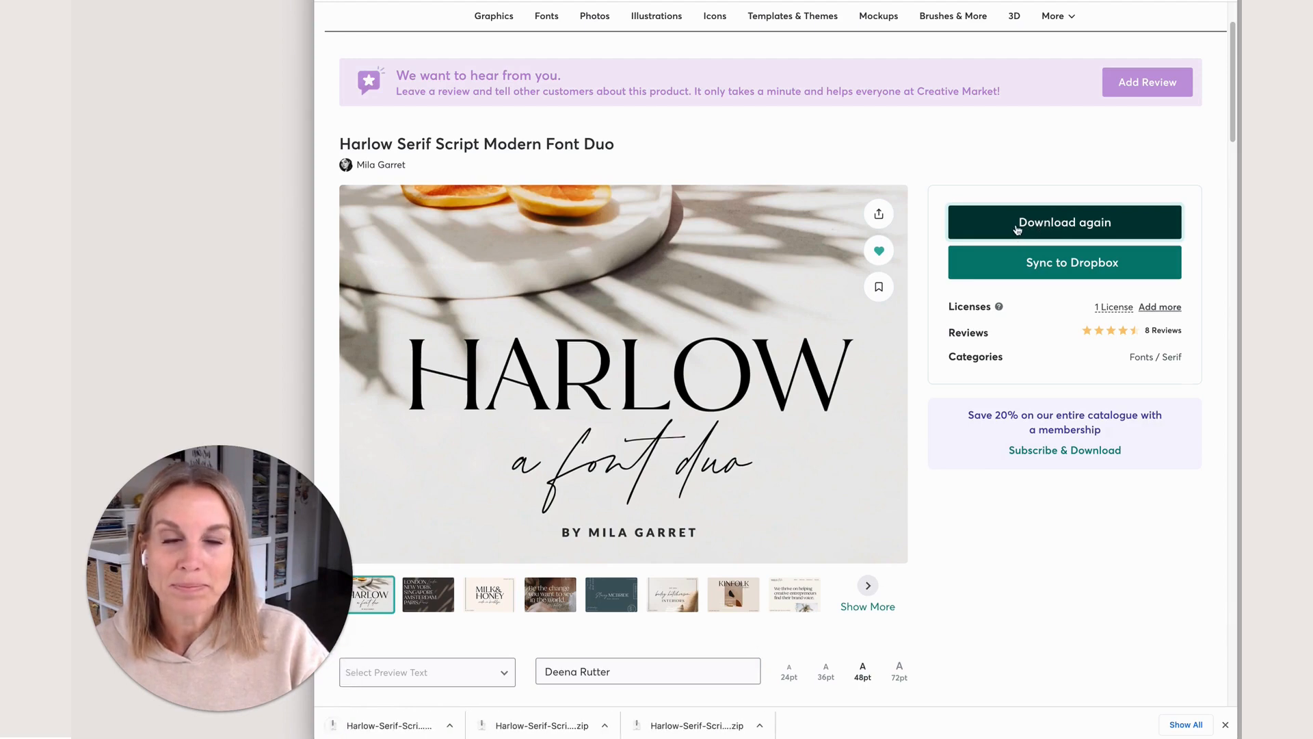
click(1064, 222)
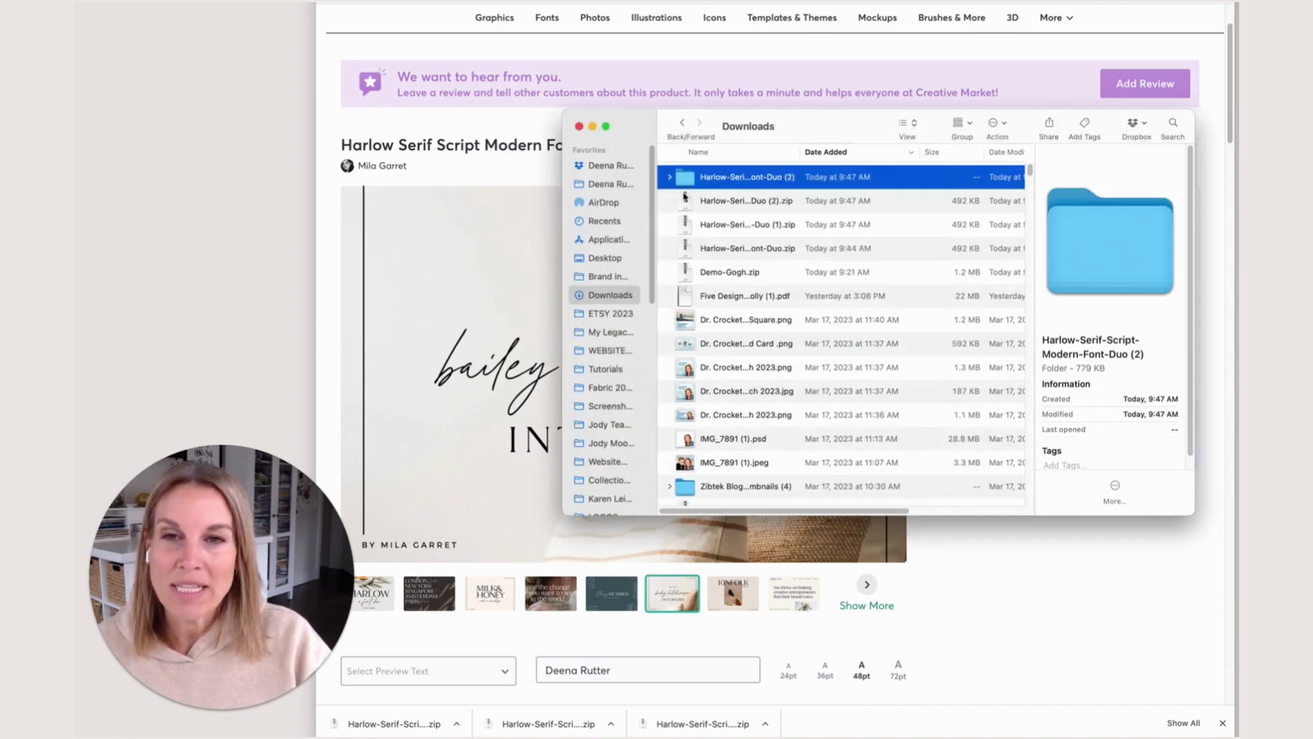
Open the Harlow-Serif-Script-Modern-Font-Duo (2) folder and its TTF subfolder in Finder.
double_click(746, 177)
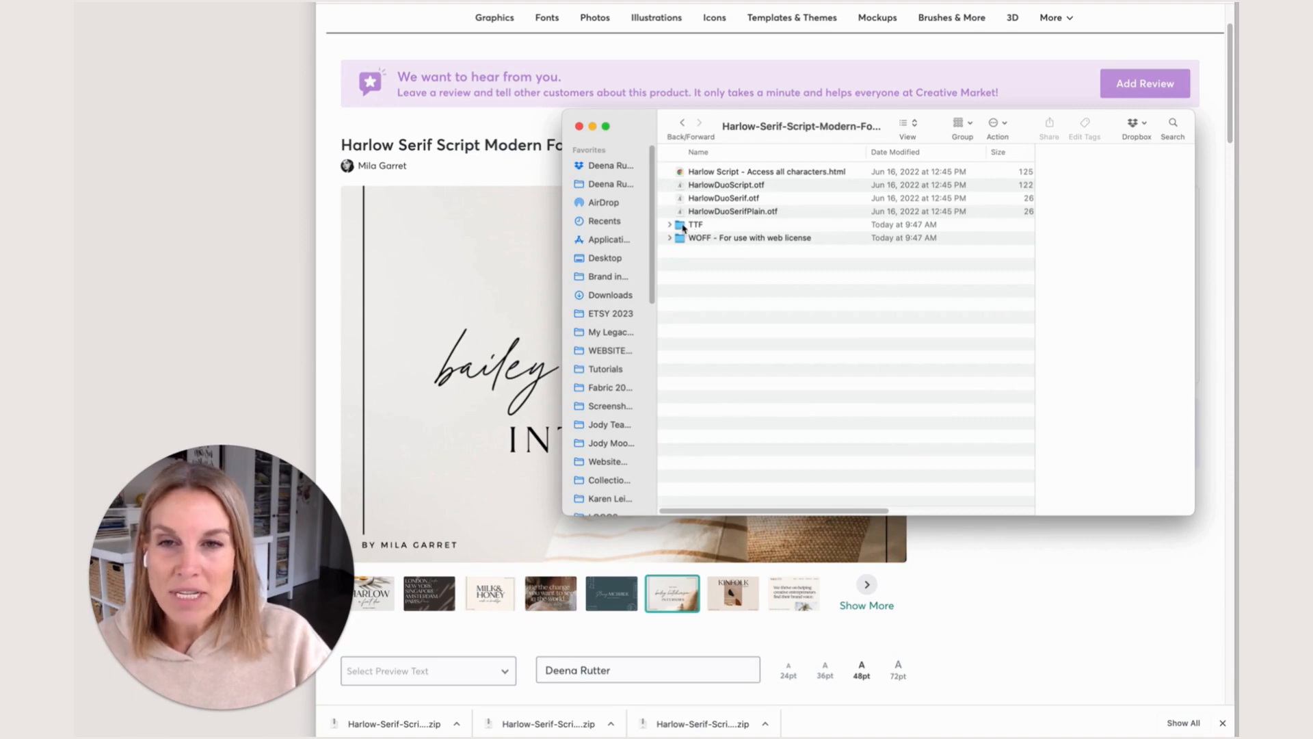
double_click(693, 223)
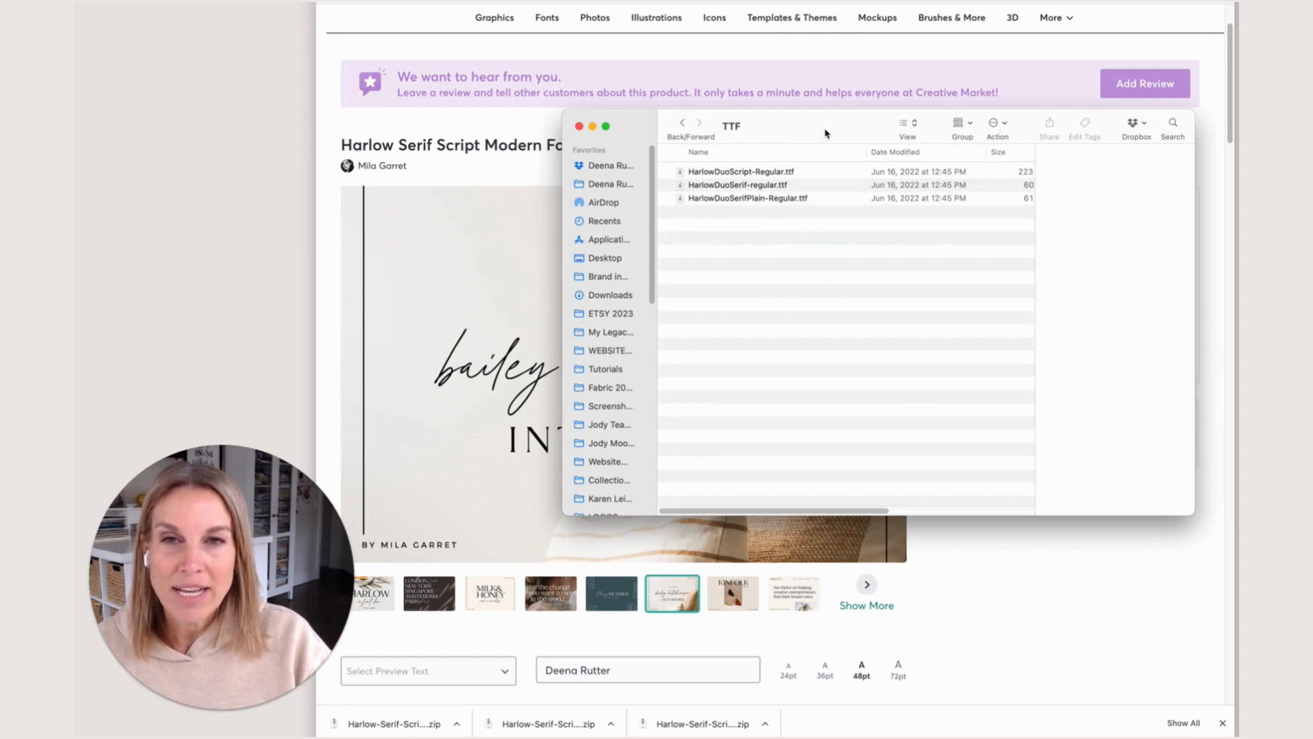
mouse_move(681, 123)
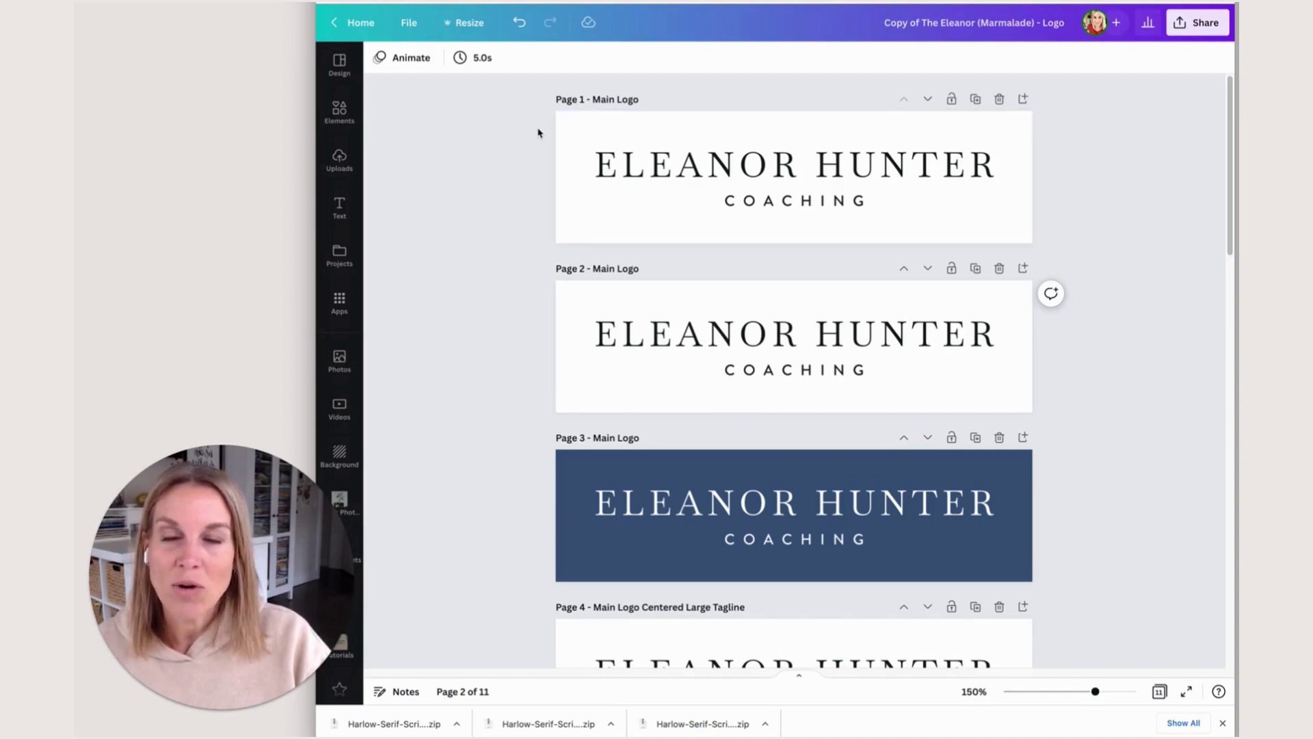
Select the ELEANOR HUNTER heading and start Upload a font from the Font panel.
click(793, 164)
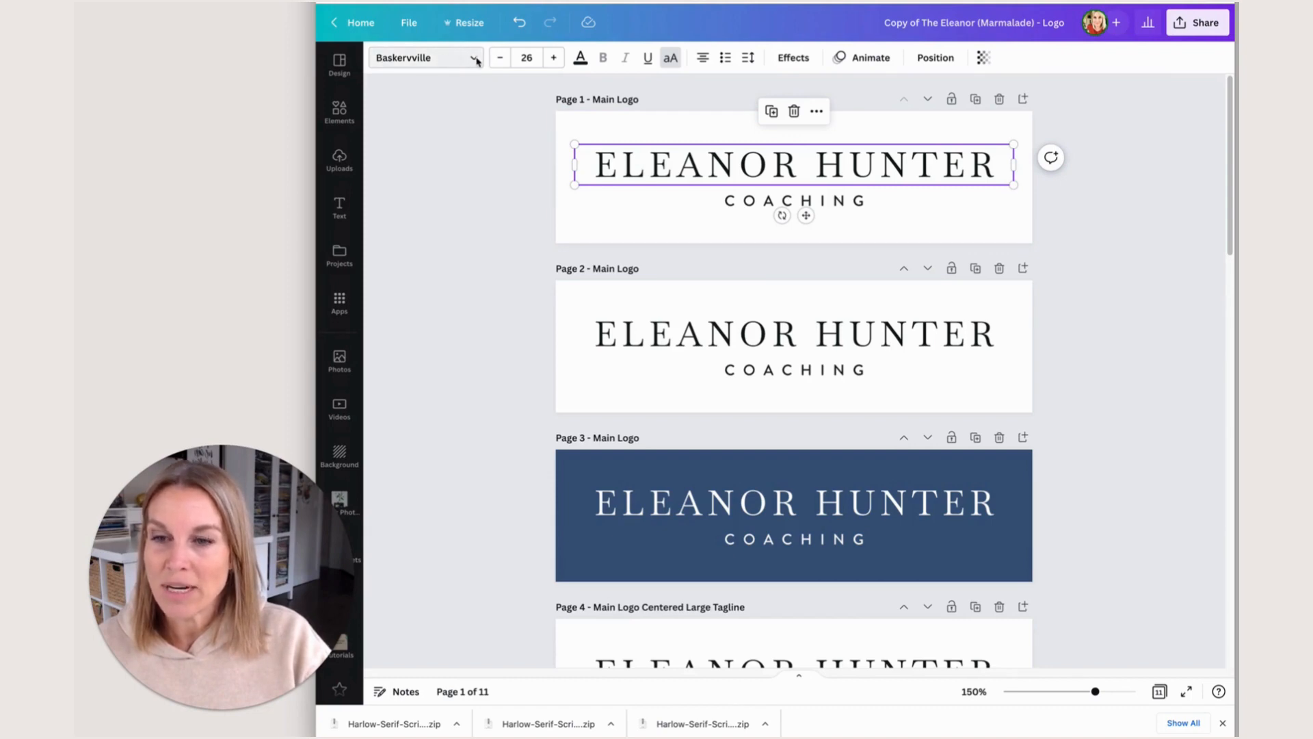
click(423, 58)
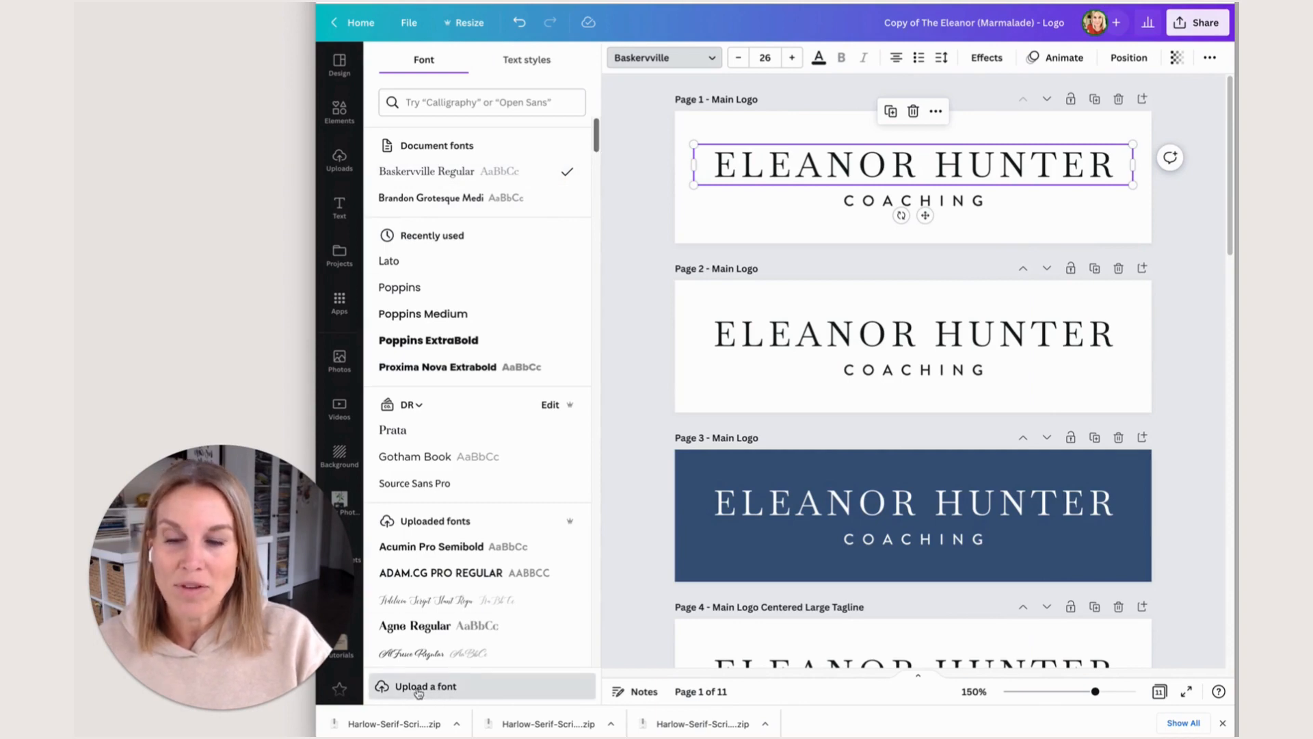
click(425, 687)
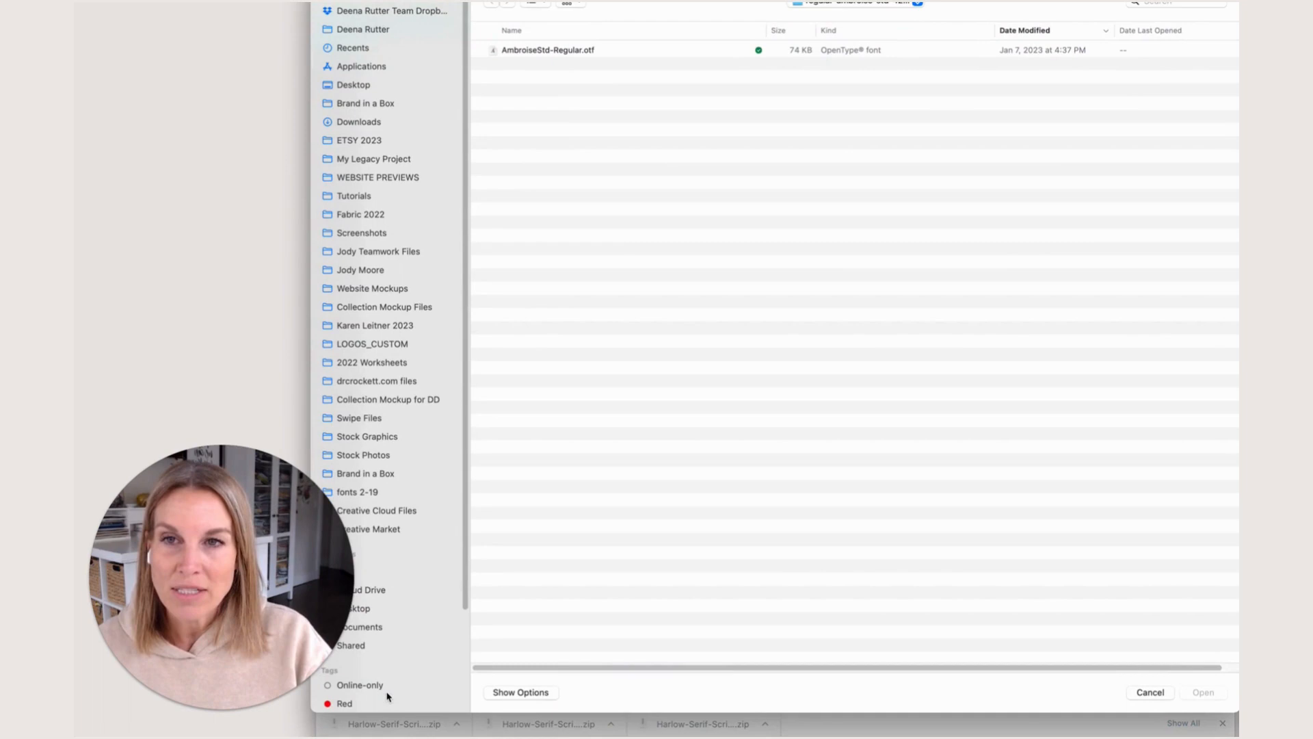
Choose the three Harlow Duo .ttf files from the Downloads TTF folder for upload.
click(359, 122)
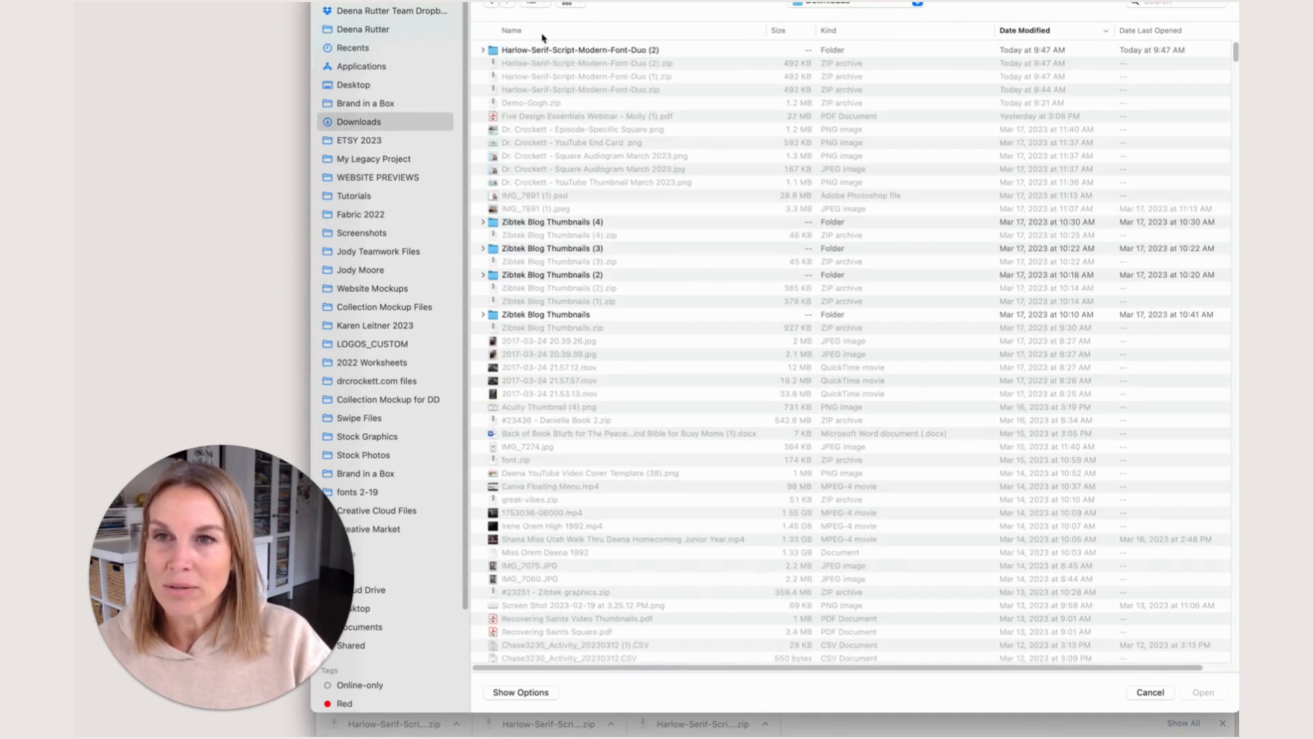
double_click(577, 50)
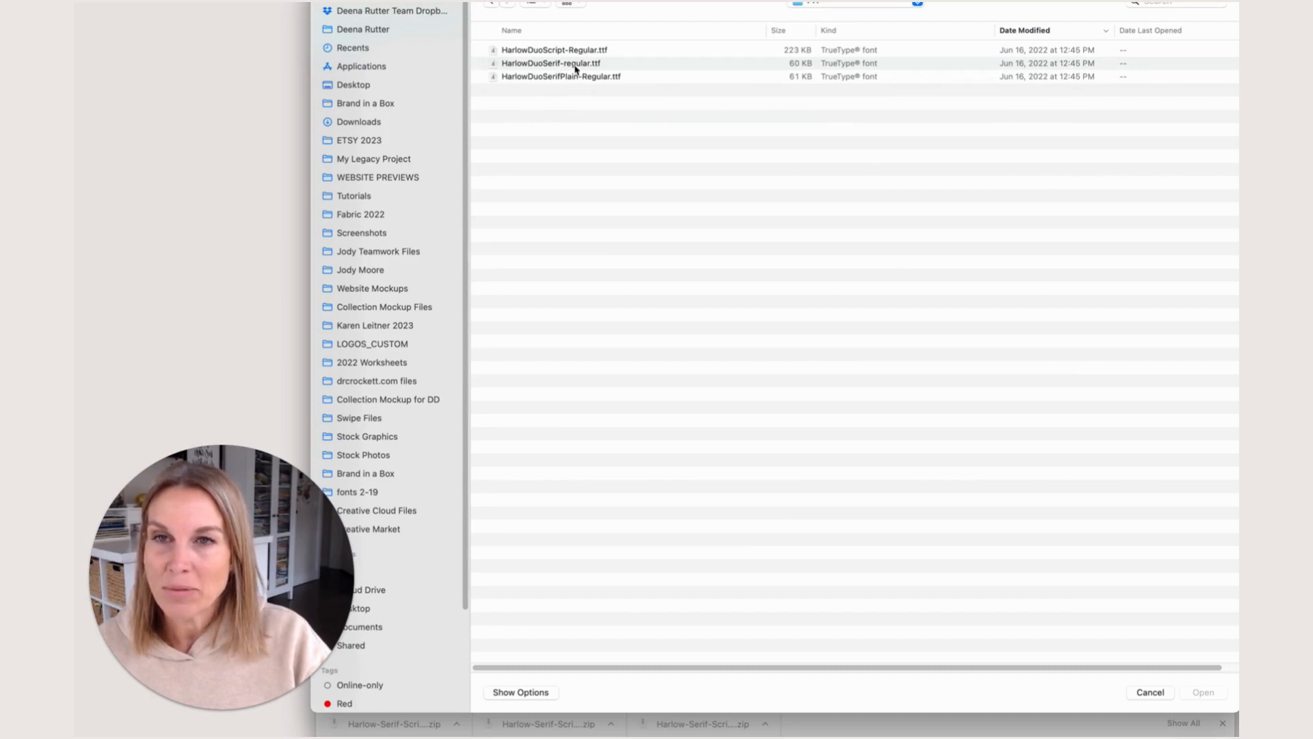
click(558, 50)
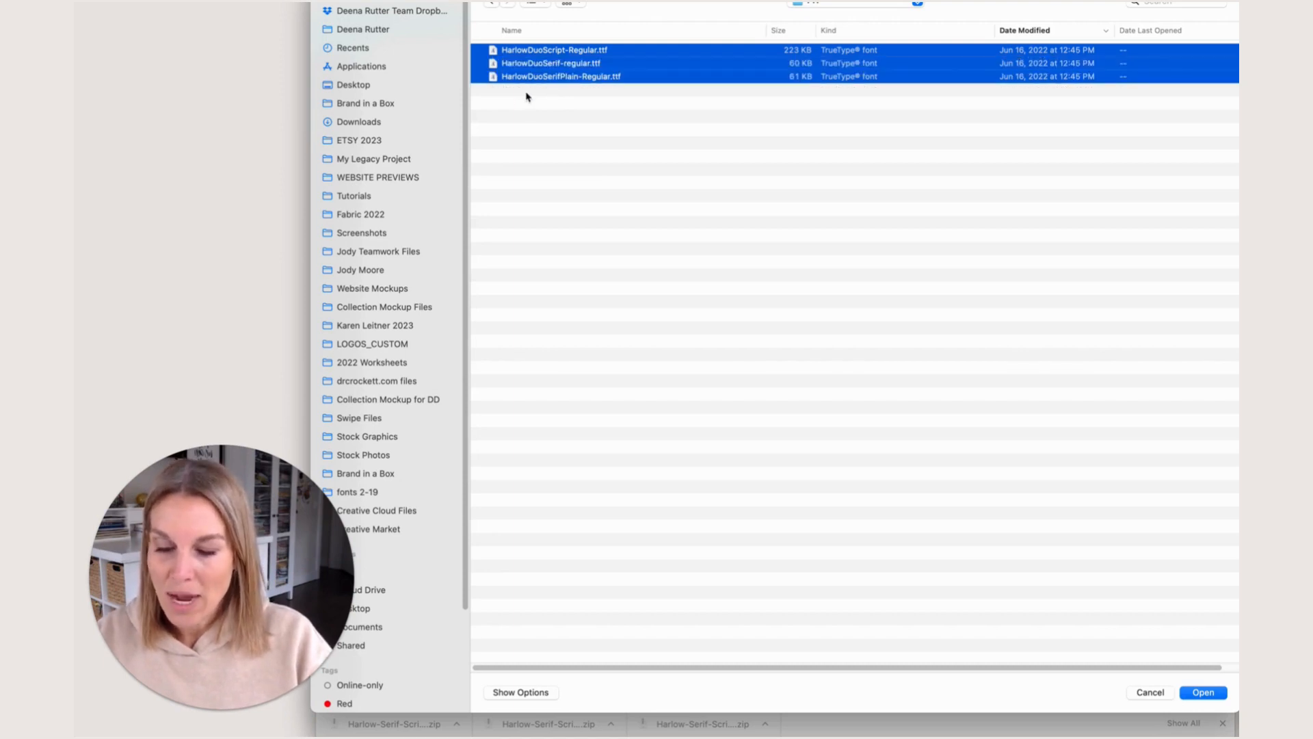
mouse_move(1073, 356)
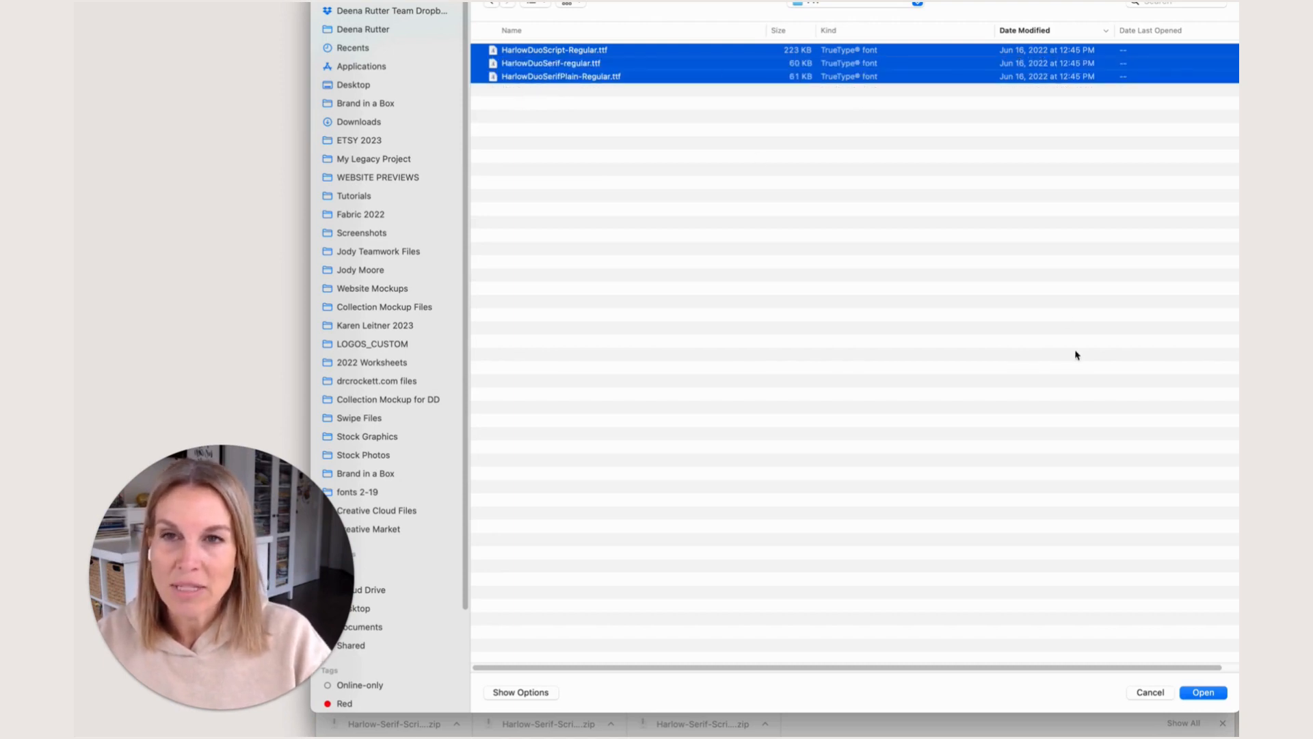
click(1203, 692)
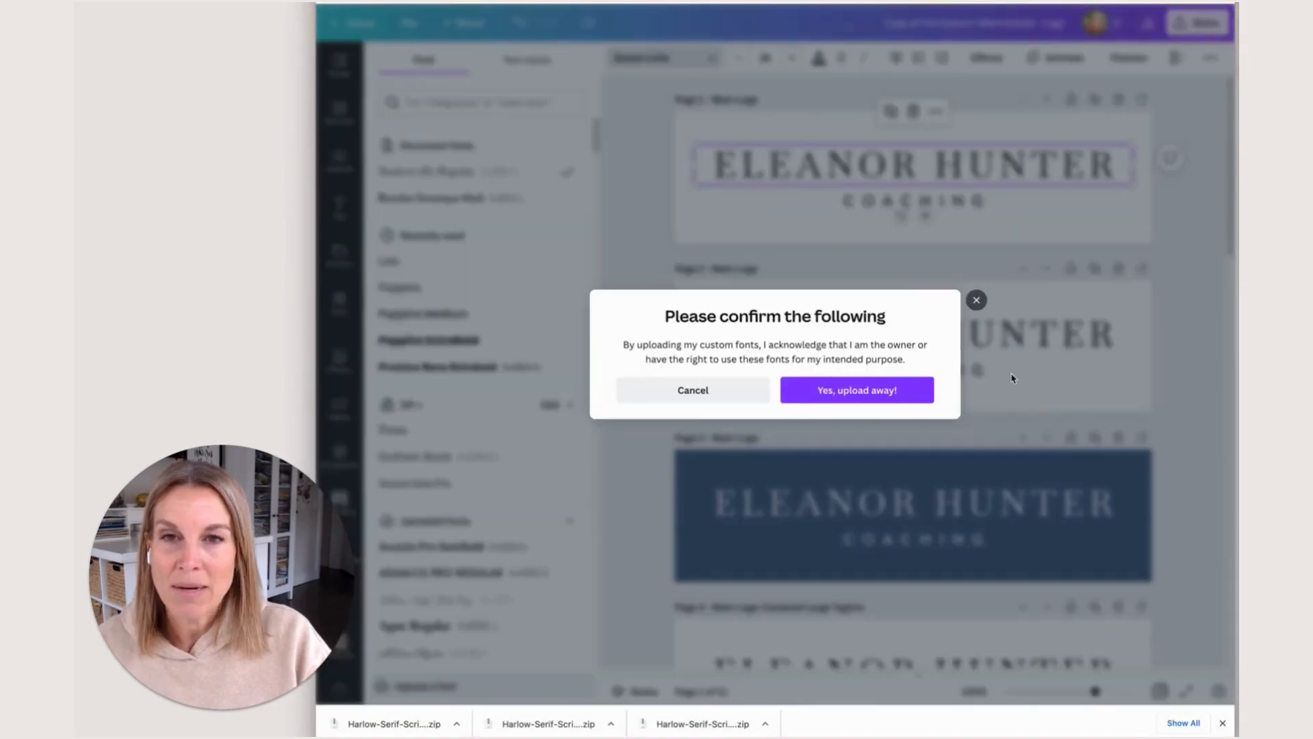
Accept the font rights notice to complete the Harlow font upload.
click(856, 390)
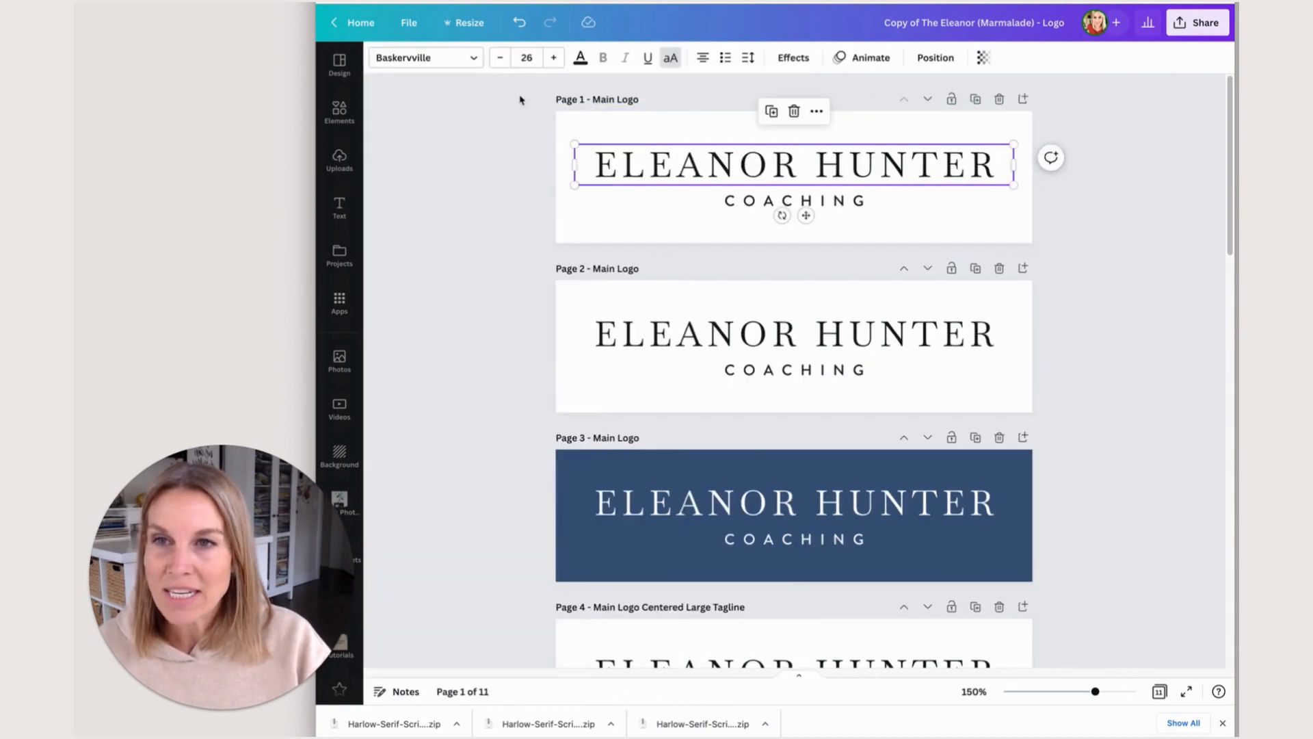
Search 'harlow' and apply Harlow Duo Serif Plain Regular to the ELEANOR HUNTER heading.
click(425, 58)
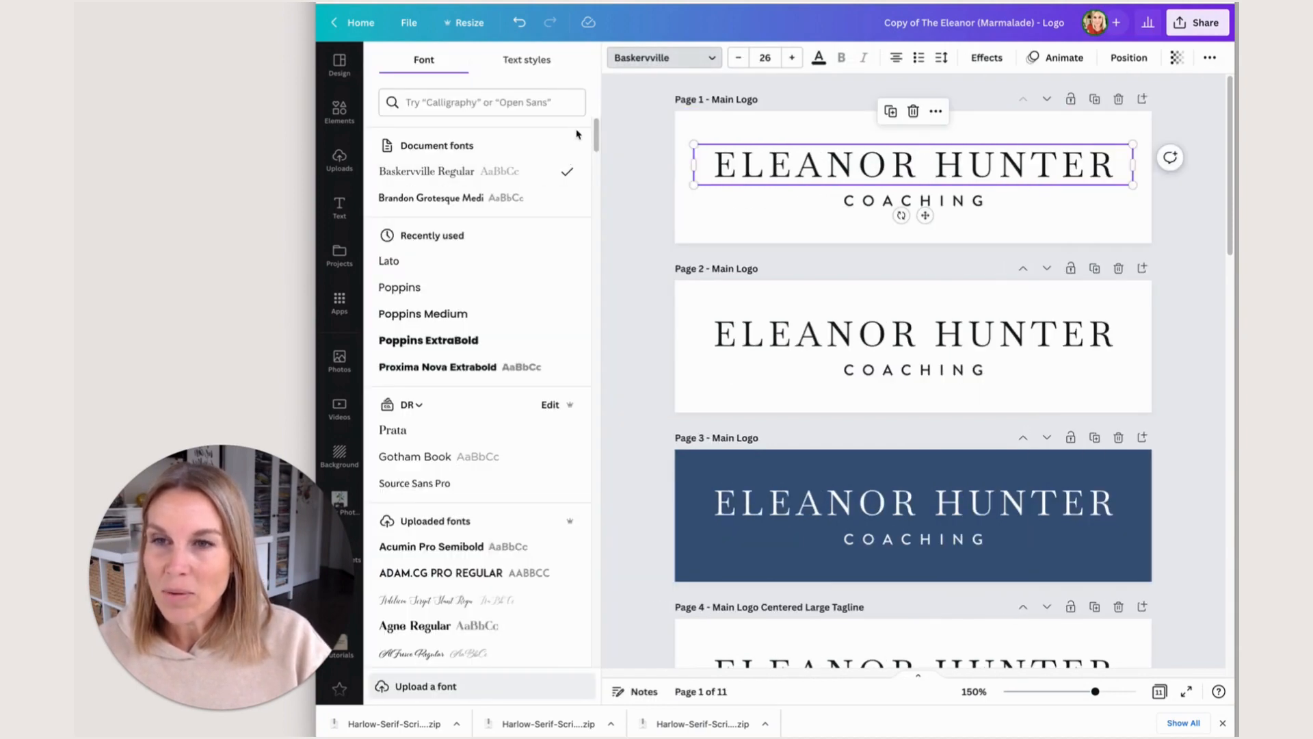
click(482, 102)
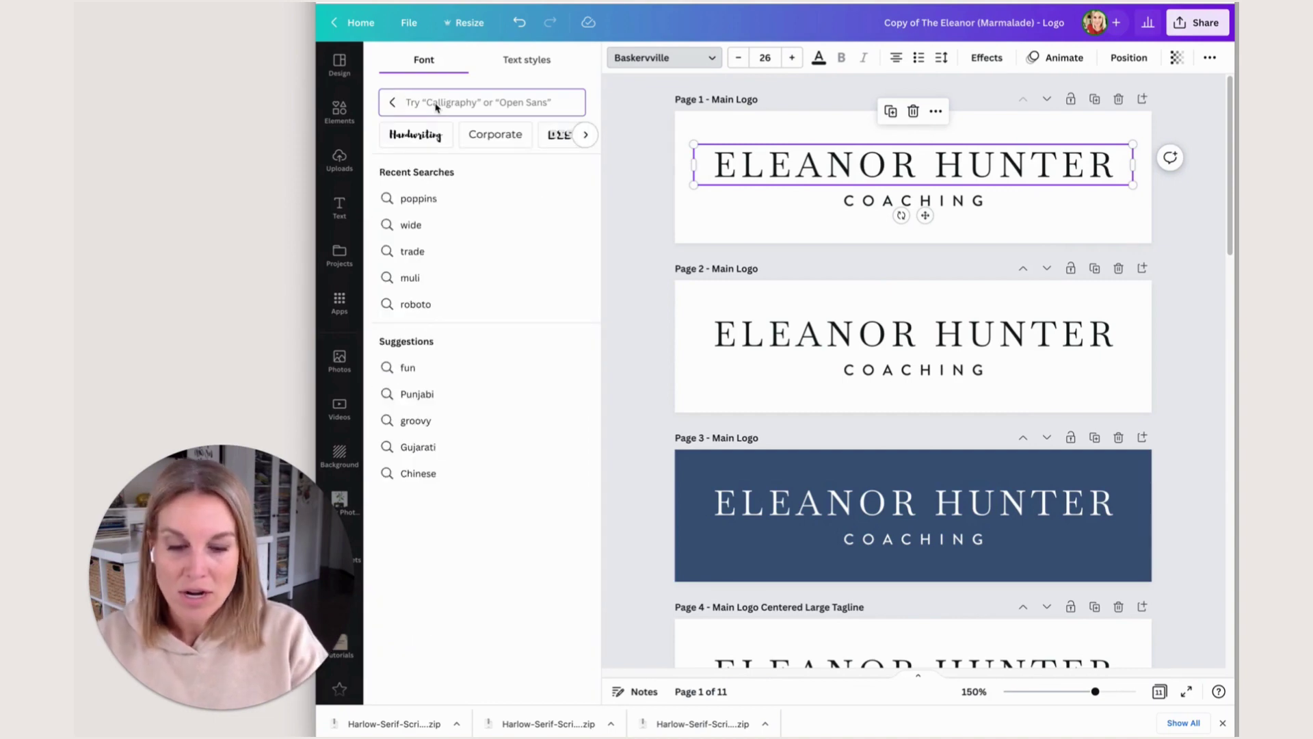
text(harlow)
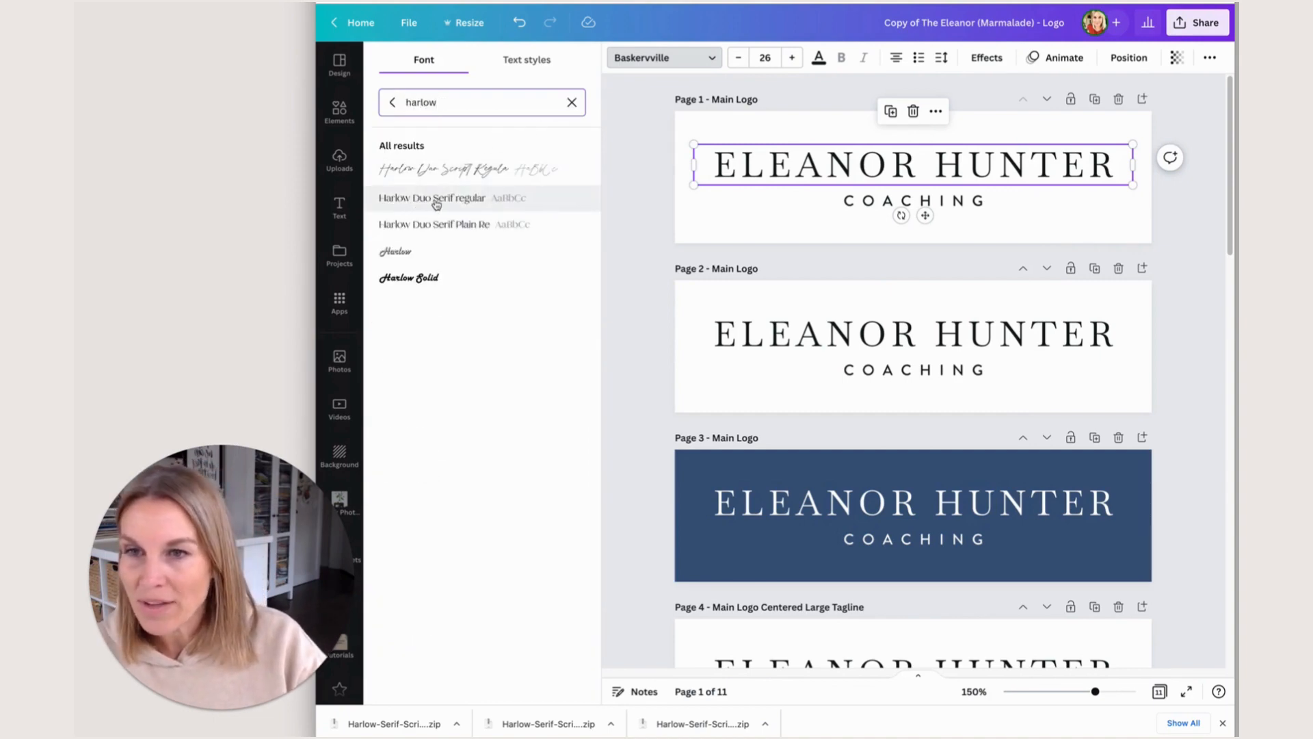
mouse_move(439, 228)
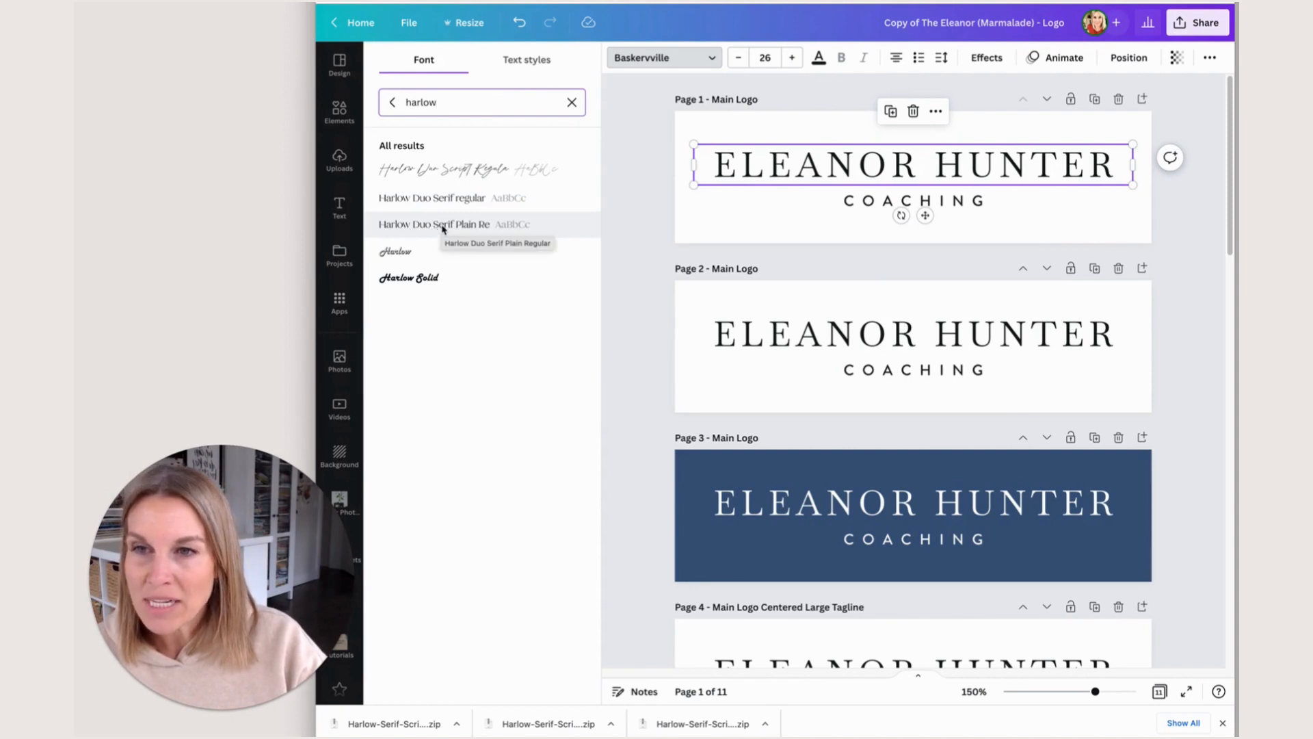
click(433, 223)
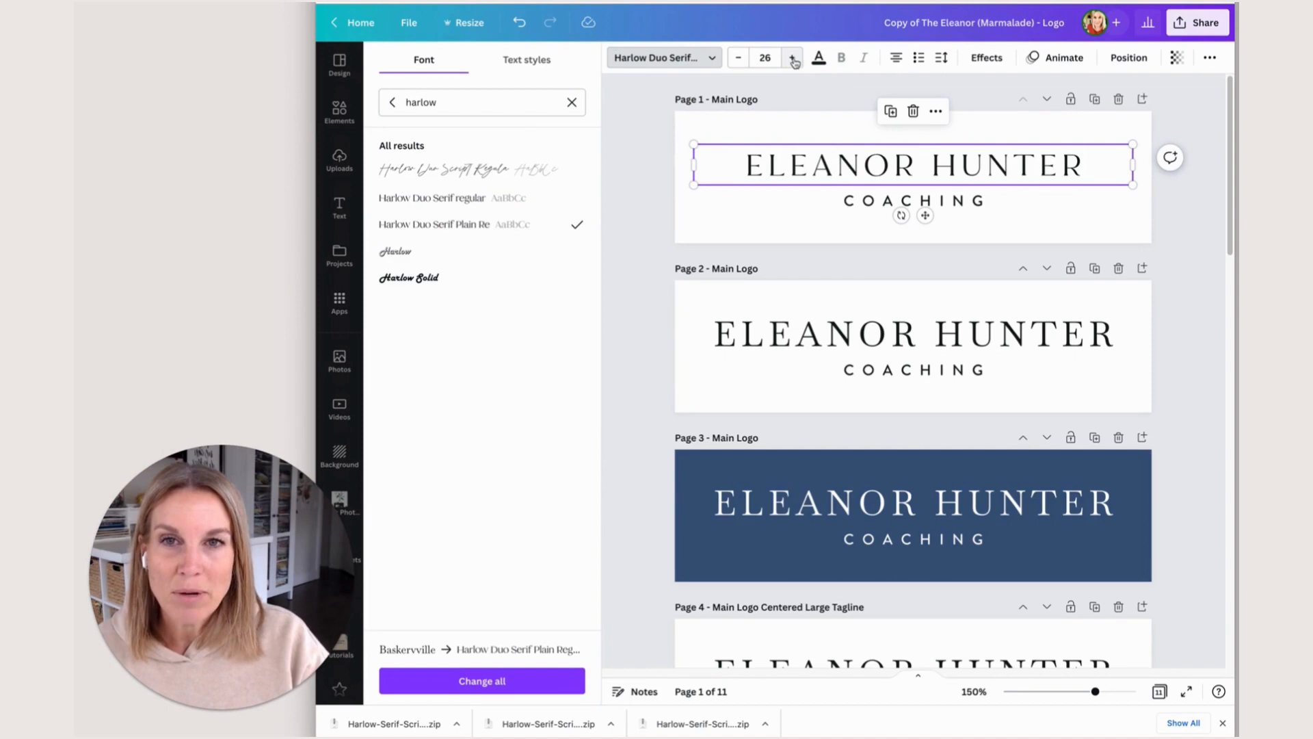
click(792, 57)
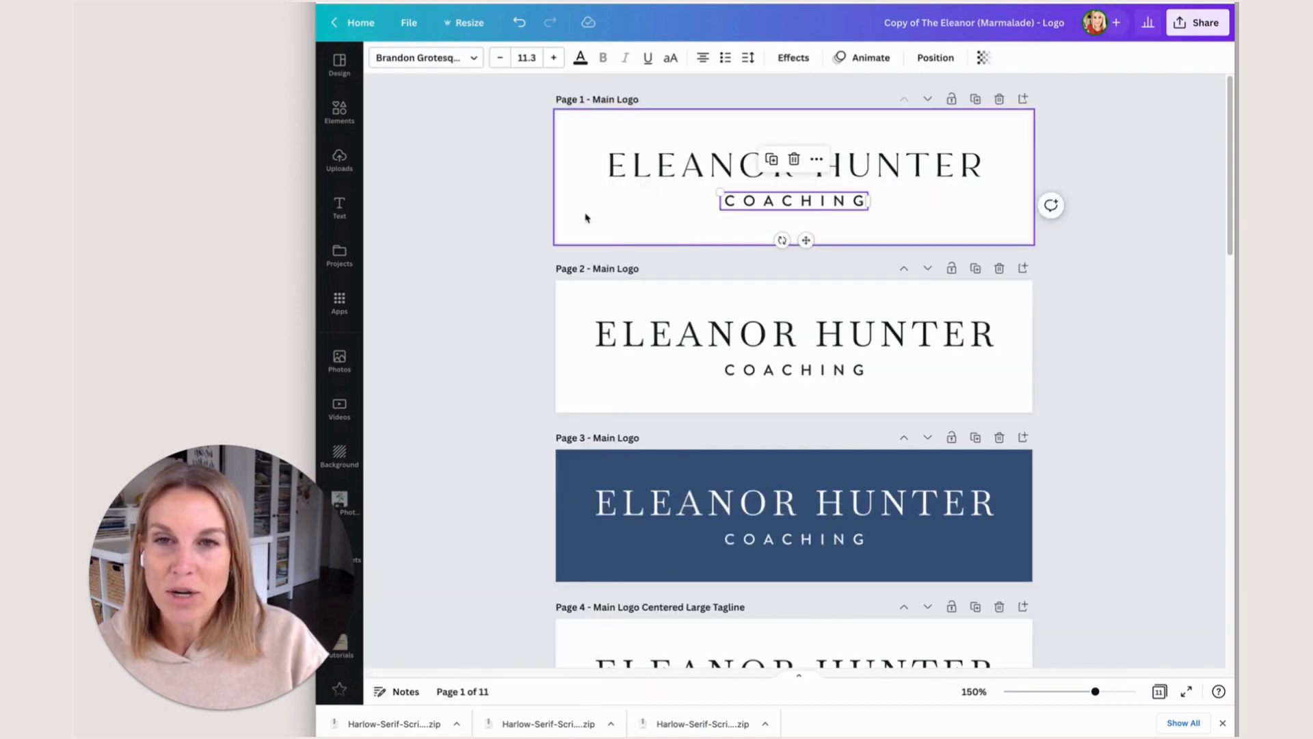
Set the tagline in Harlow Duo Script and retype it as lowercase 'coaching'.
click(419, 57)
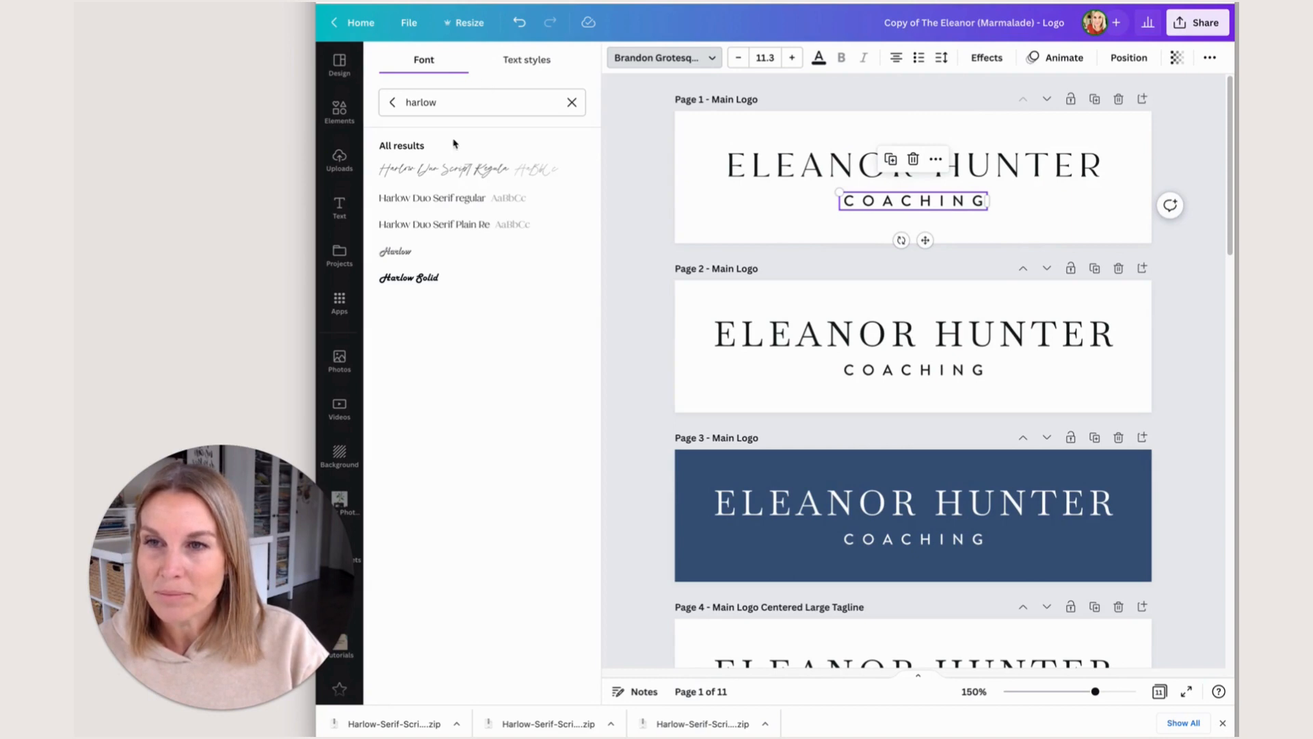
click(445, 171)
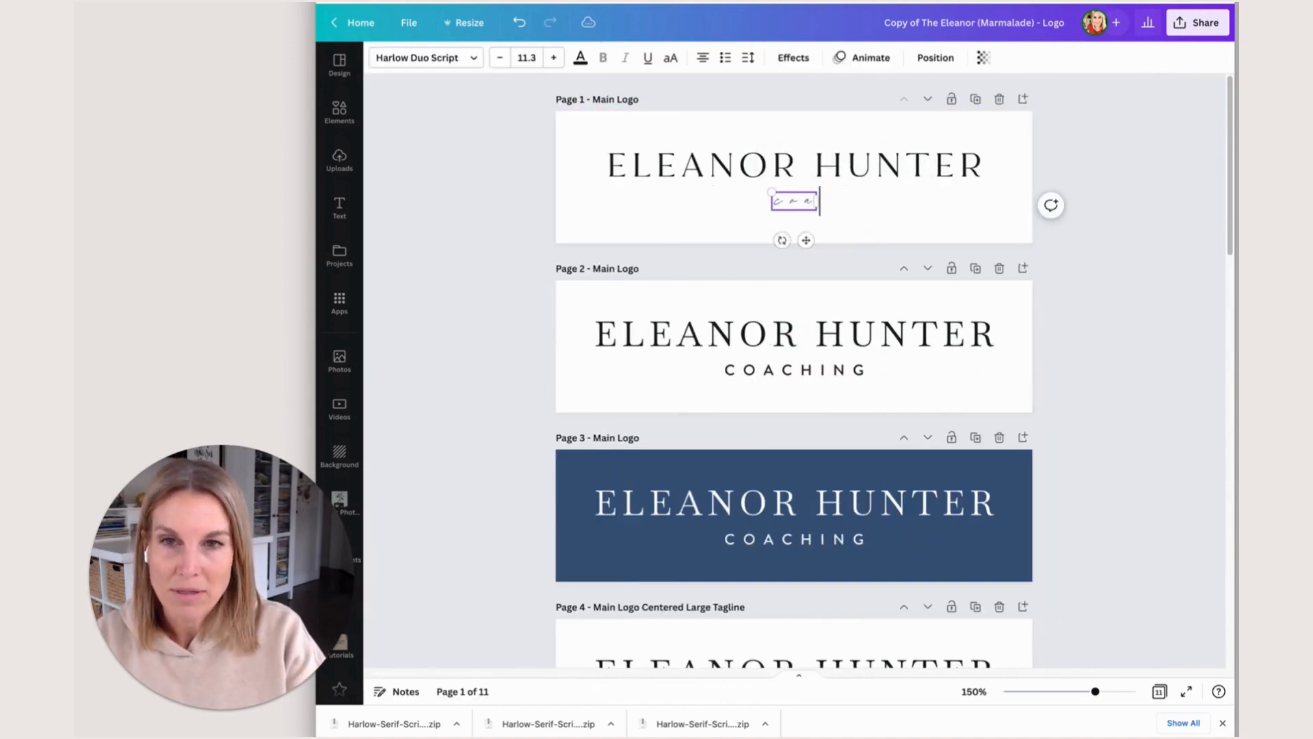
text(coaching)
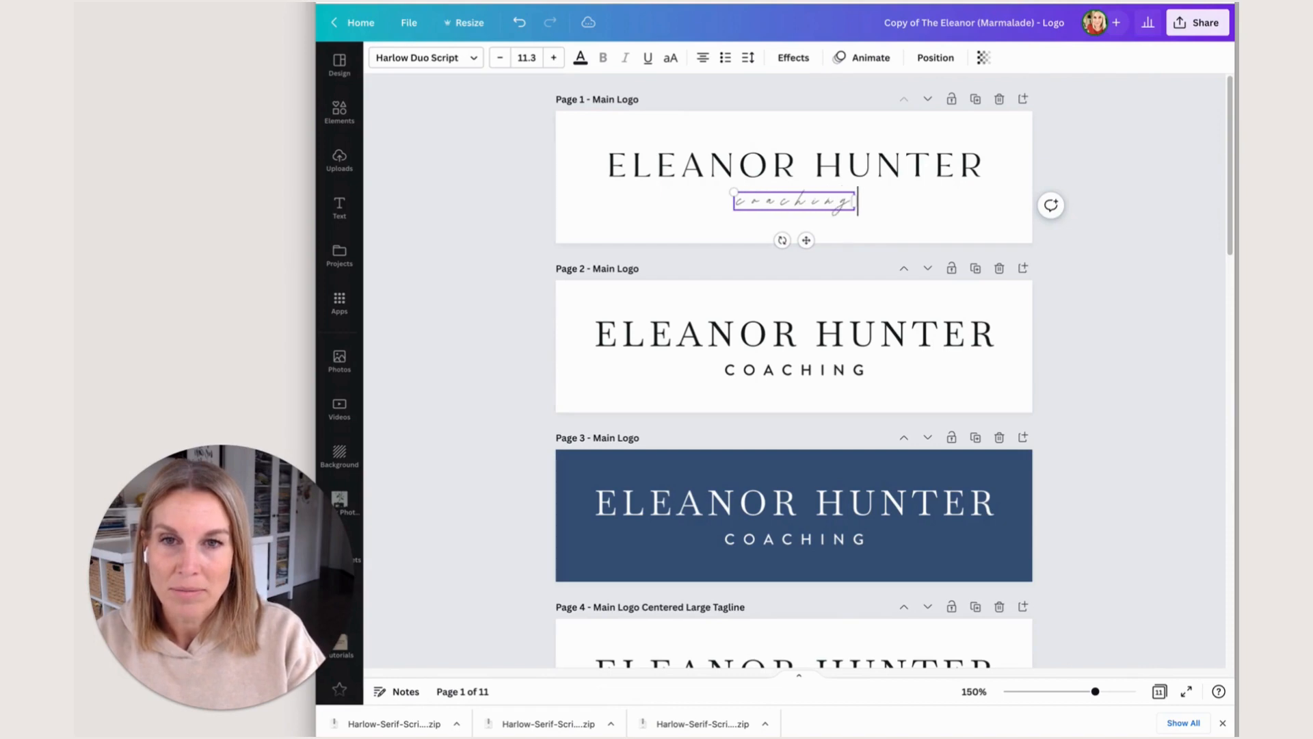
click(793, 166)
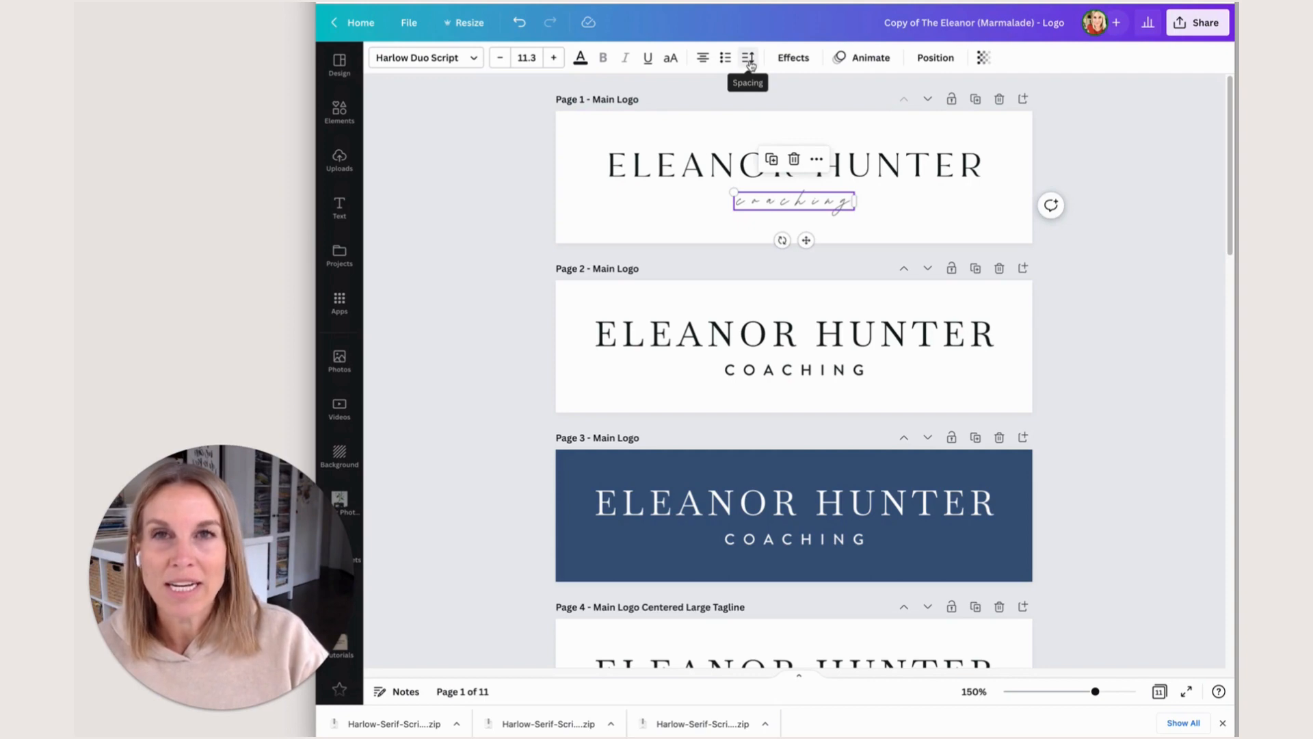
Reduce the coaching tagline's letter spacing and increase its font size.
click(747, 57)
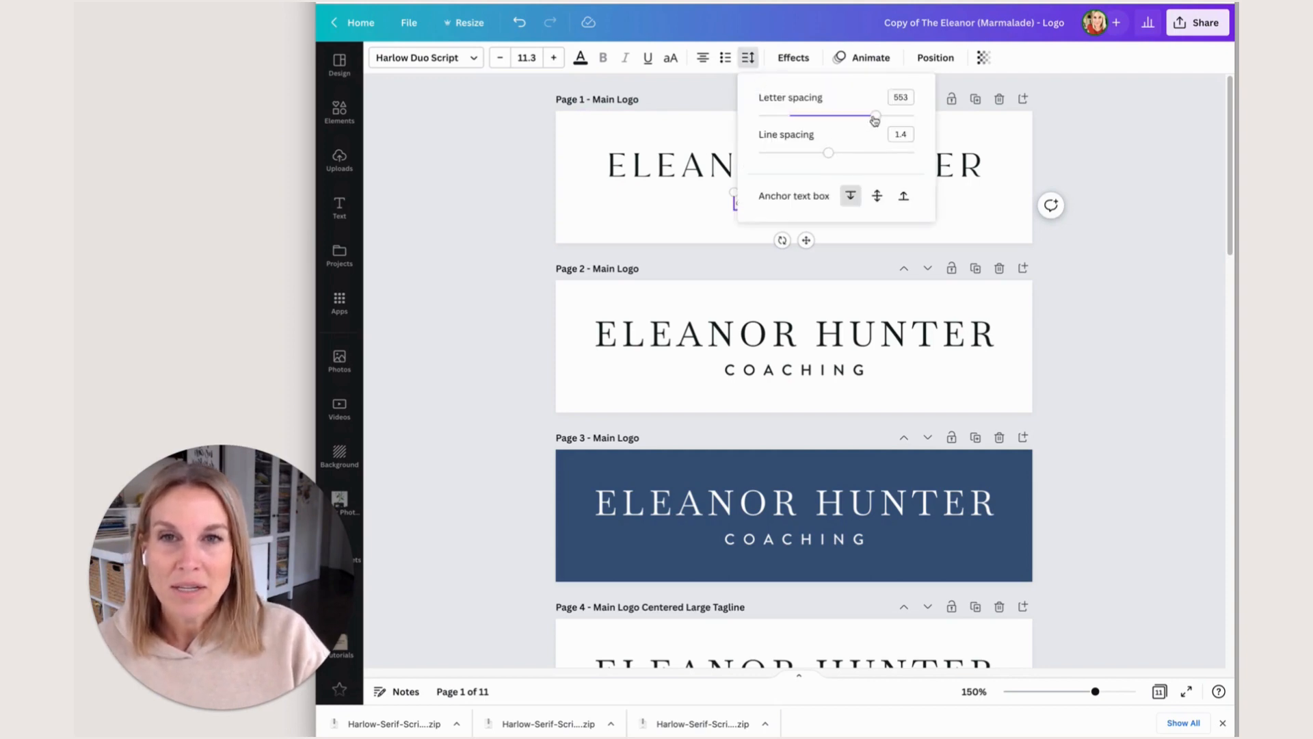
drag(876, 115, 787, 115)
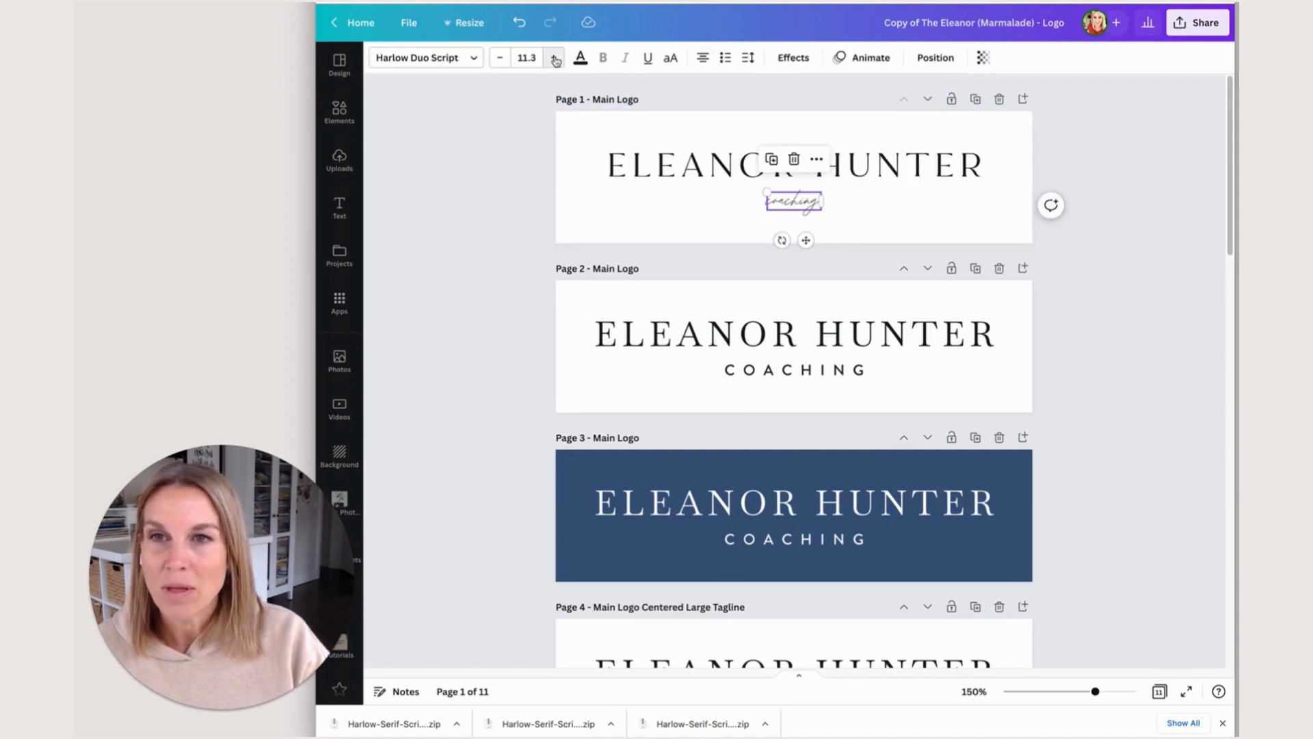
click(552, 57)
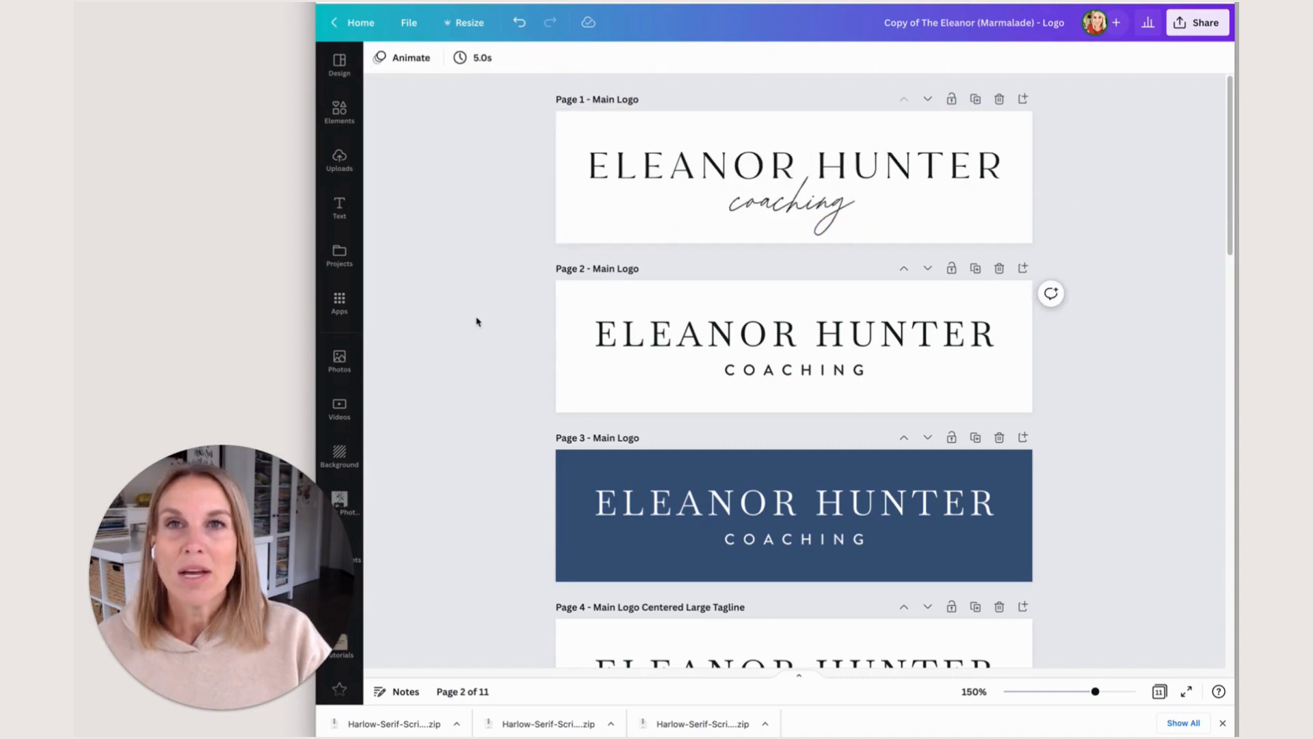
click(791, 164)
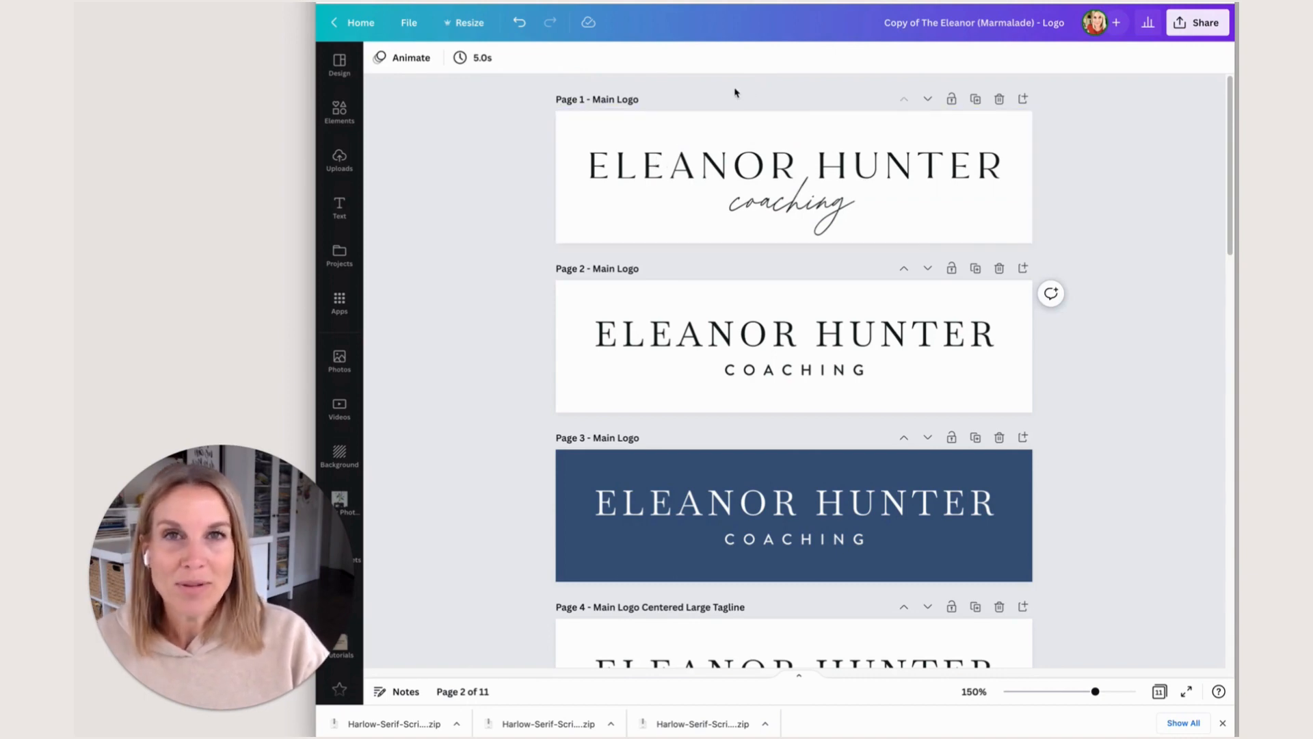
mouse_move(746, 94)
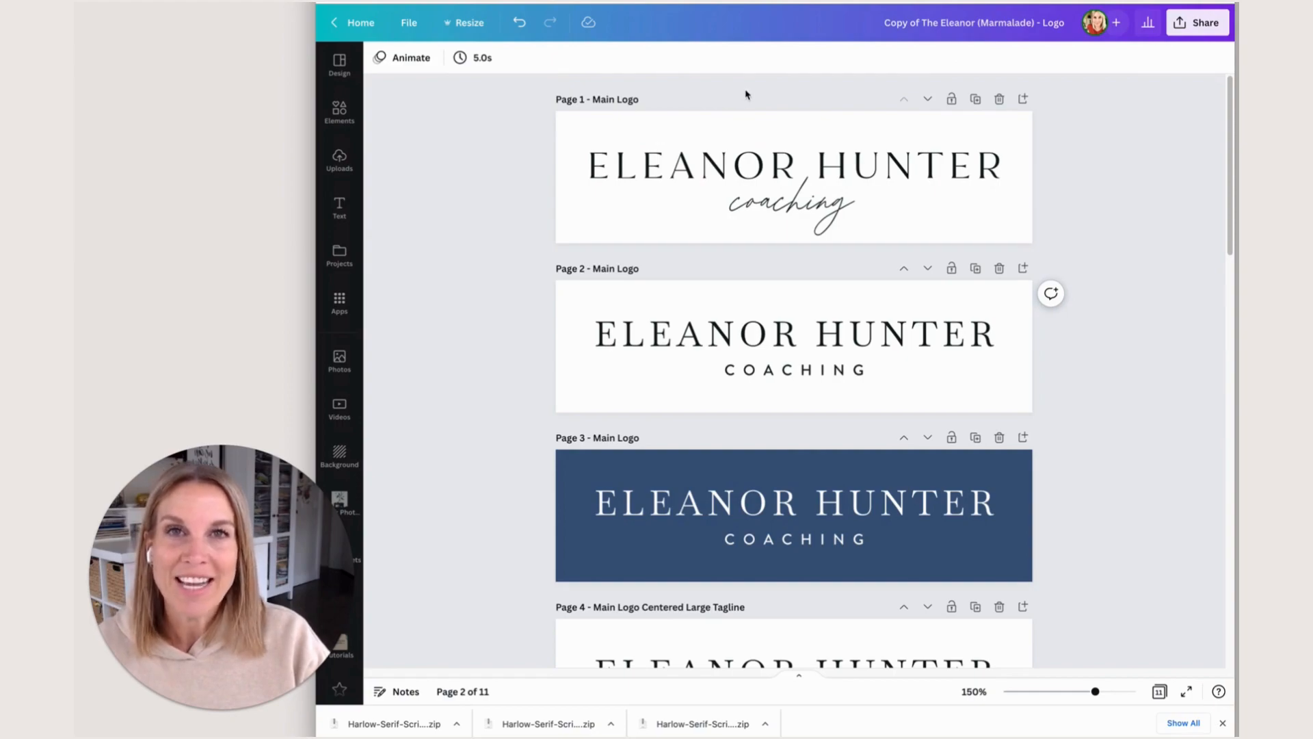